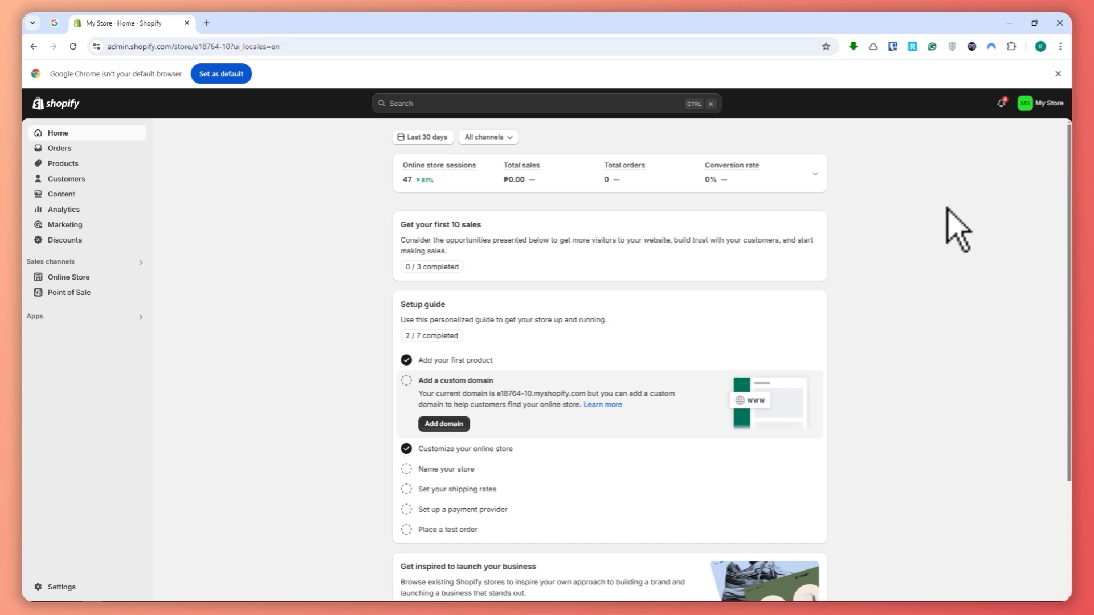
{"action": "mouse_move", "coordinate": [185, 534]}
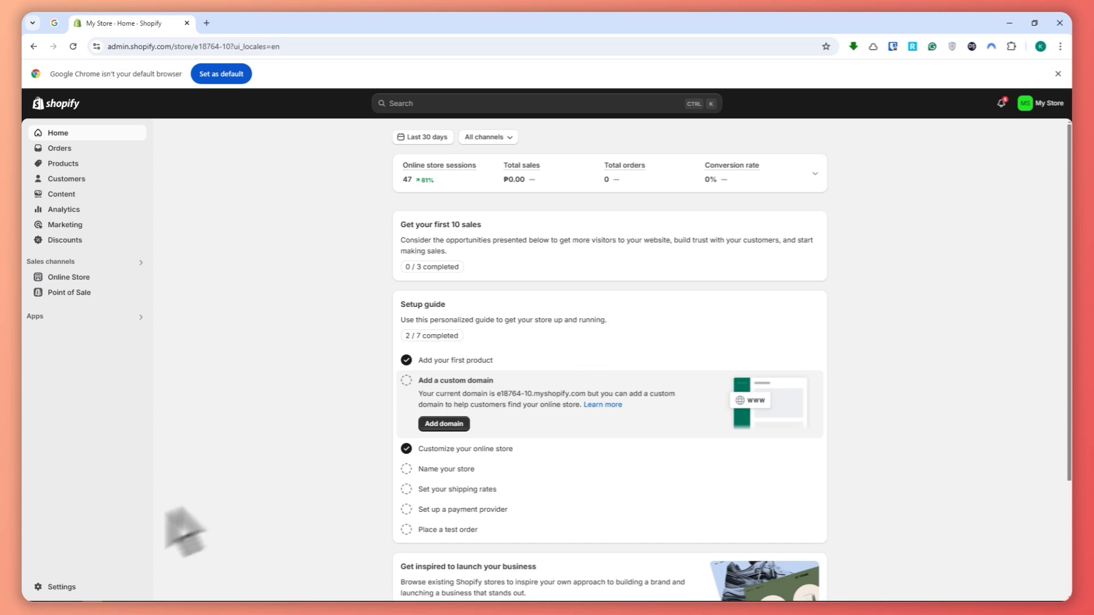
Go to Settings > Plan to view the Advanced Shopify subscription and billing.
{"action": "left_click", "coordinate": [60, 587]}
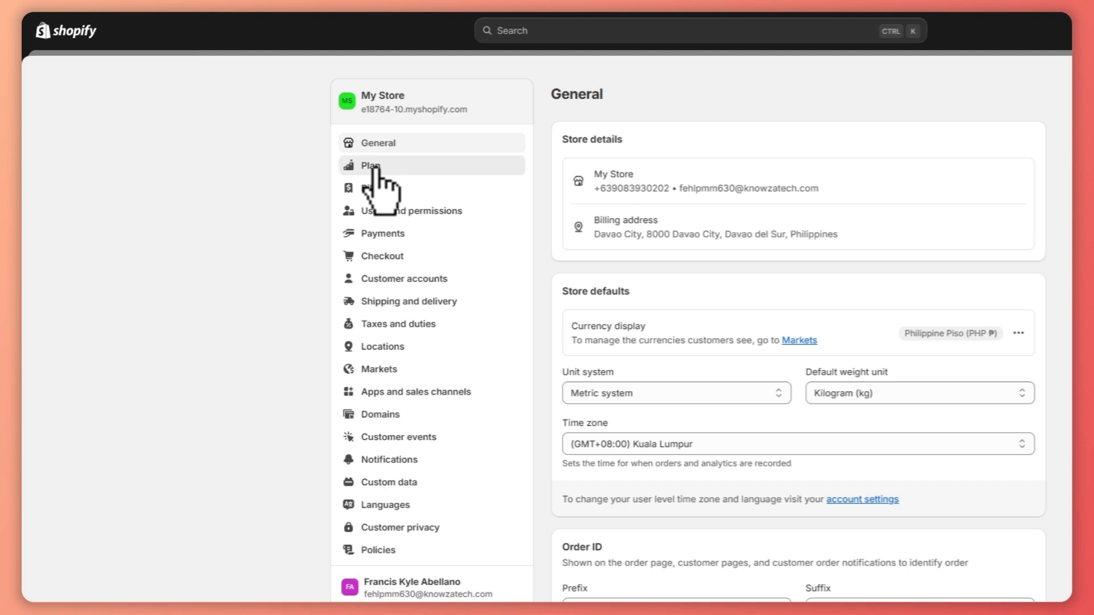
{"action": "left_click", "coordinate": [370, 165]}
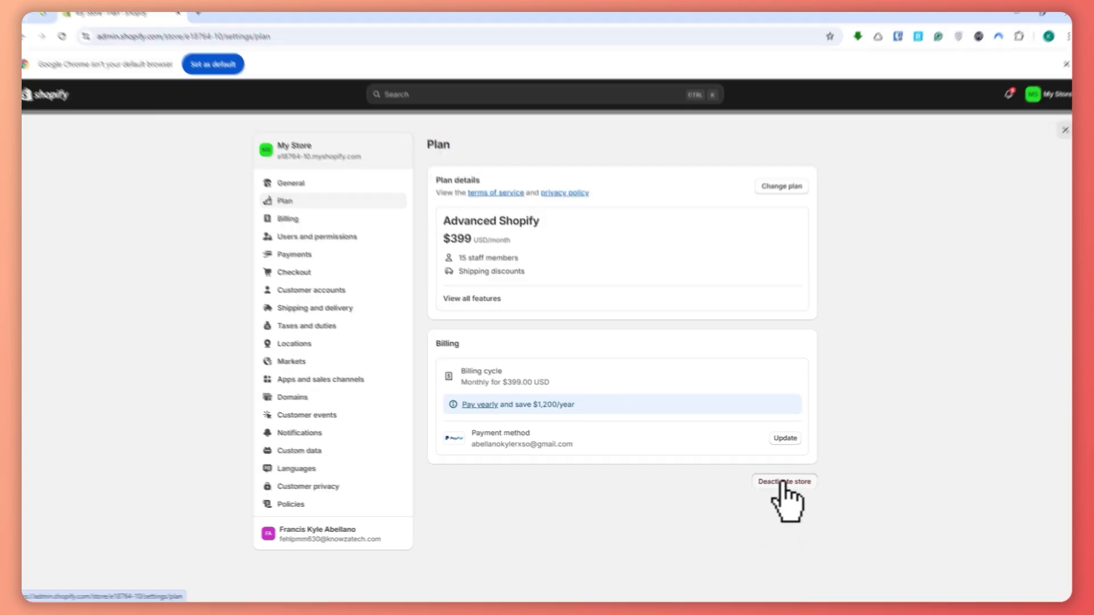
Start deactivating the store from the Plan page to see the deactivation options.
{"action": "left_click", "coordinate": [784, 482]}
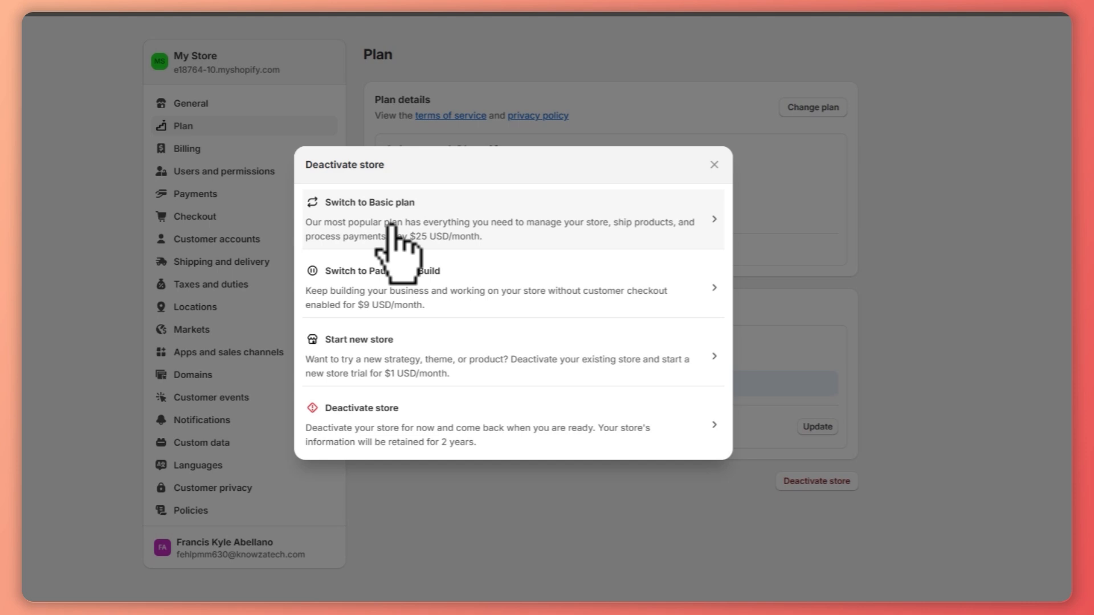
{"action": "mouse_move", "coordinate": [401, 301]}
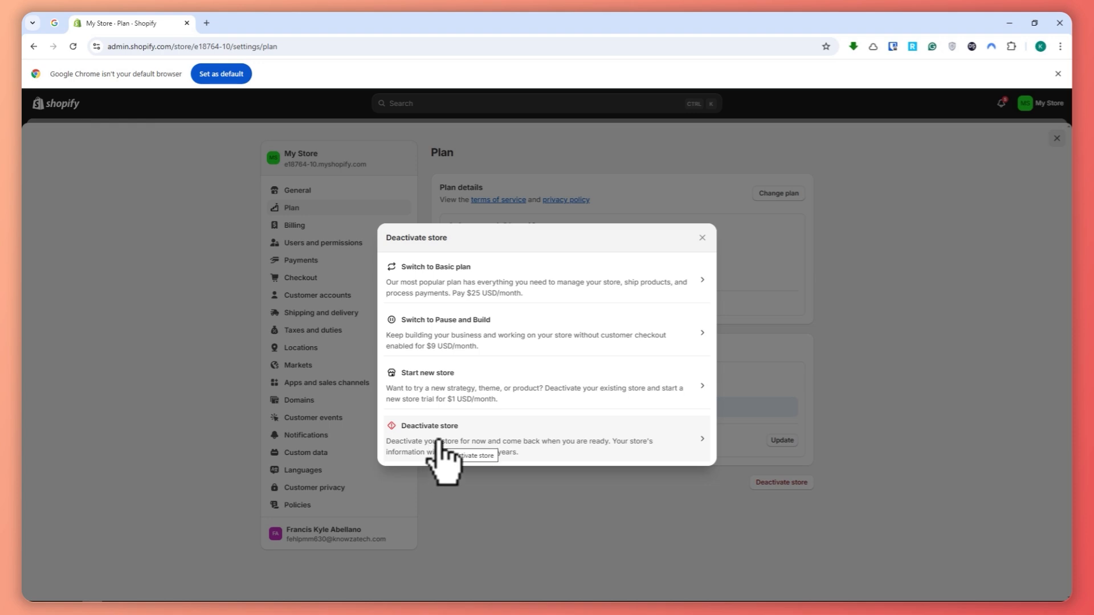
{"action": "mouse_move", "coordinate": [499, 461]}
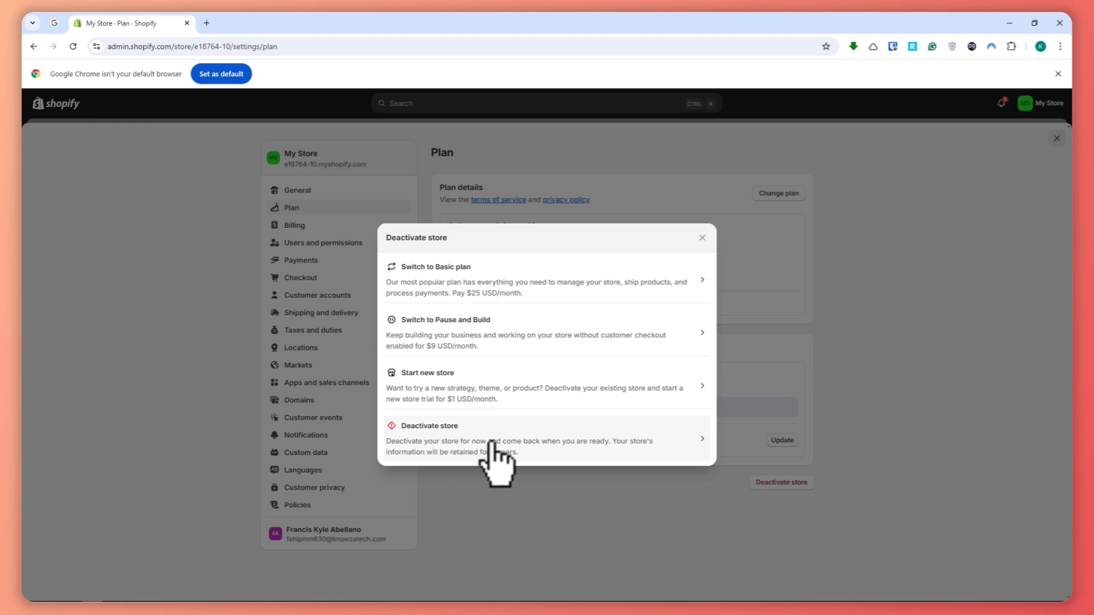
Choose Deactivate store and acknowledge that outstanding charges will be billed.
{"action": "left_click", "coordinate": [488, 426]}
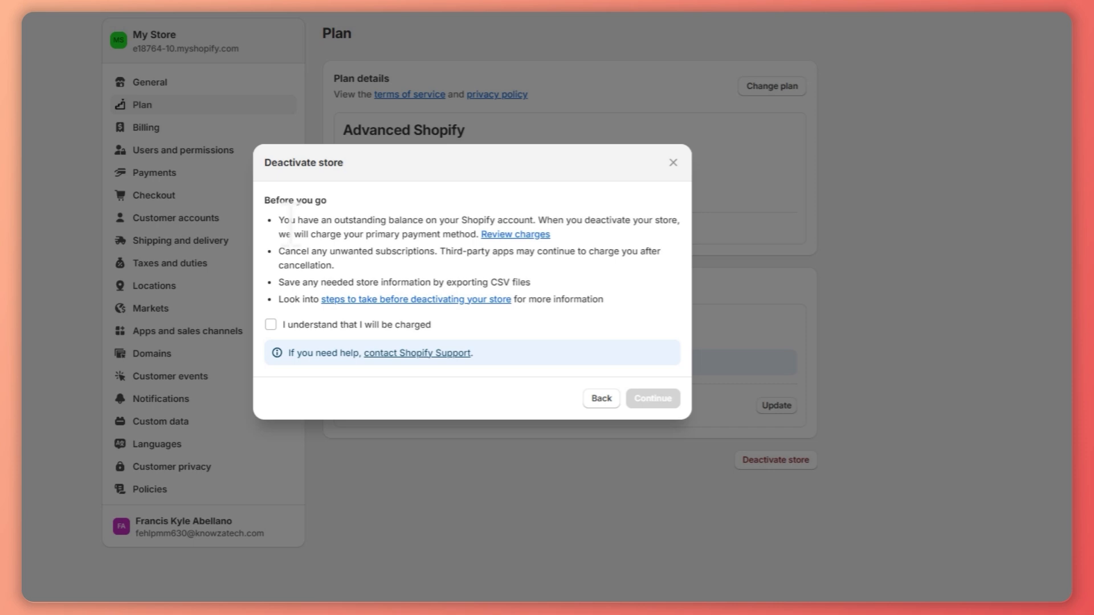
{"action": "left_click_drag", "start_coordinate": [282, 219], "coordinate": [534, 219]}
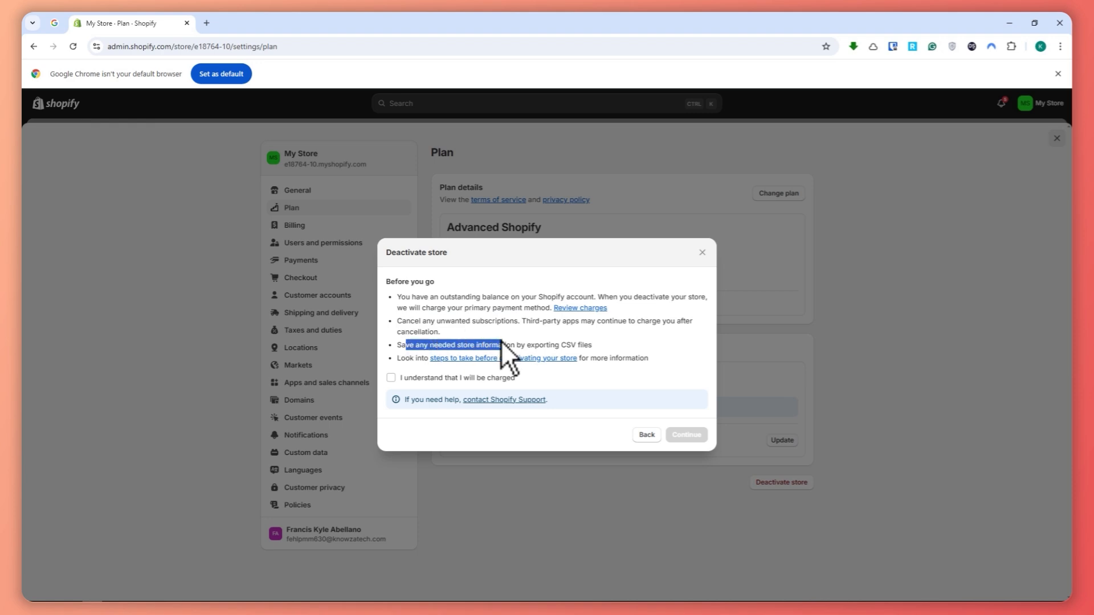
{"action": "left_click_drag", "start_coordinate": [506, 345], "coordinate": [600, 358]}
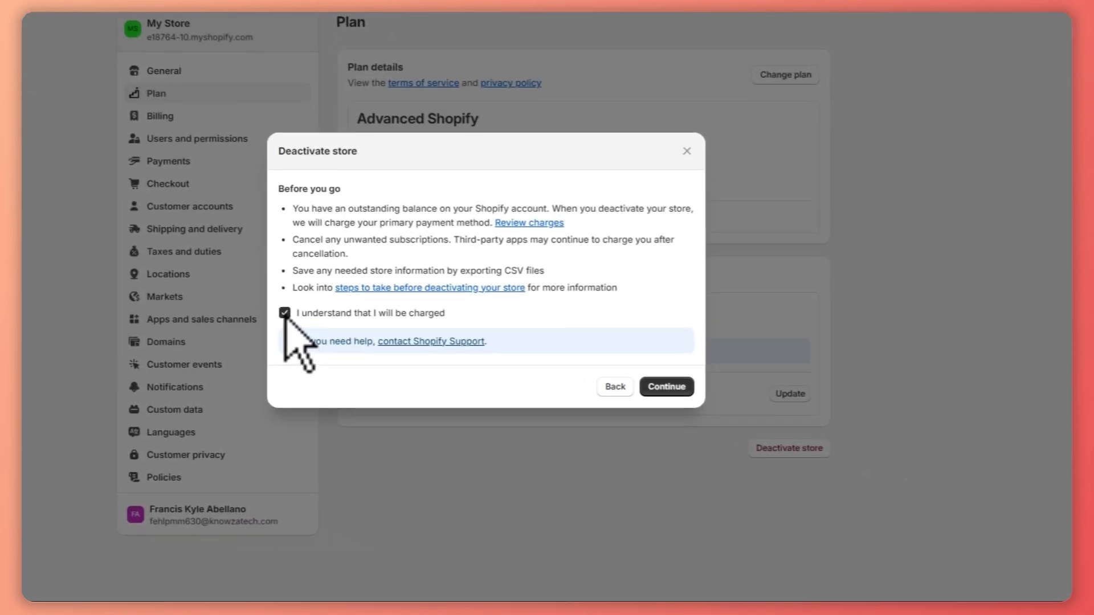
Set the closing reason to Other reason, specifying 'i5yit' as the explanation.
{"action": "left_click", "coordinate": [665, 386]}
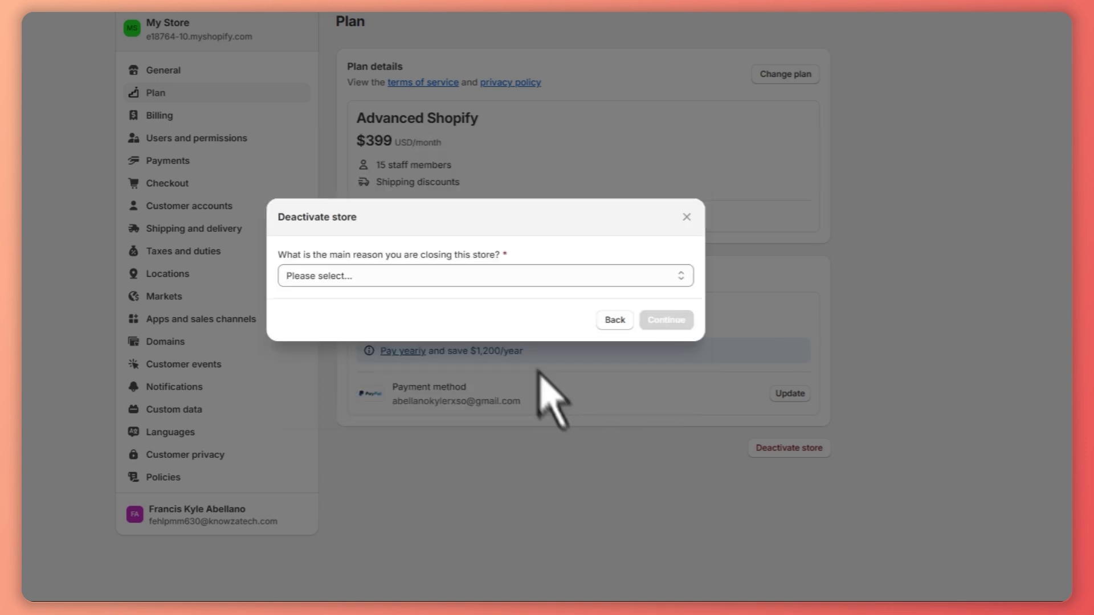
{"action": "left_click", "coordinate": [484, 274]}
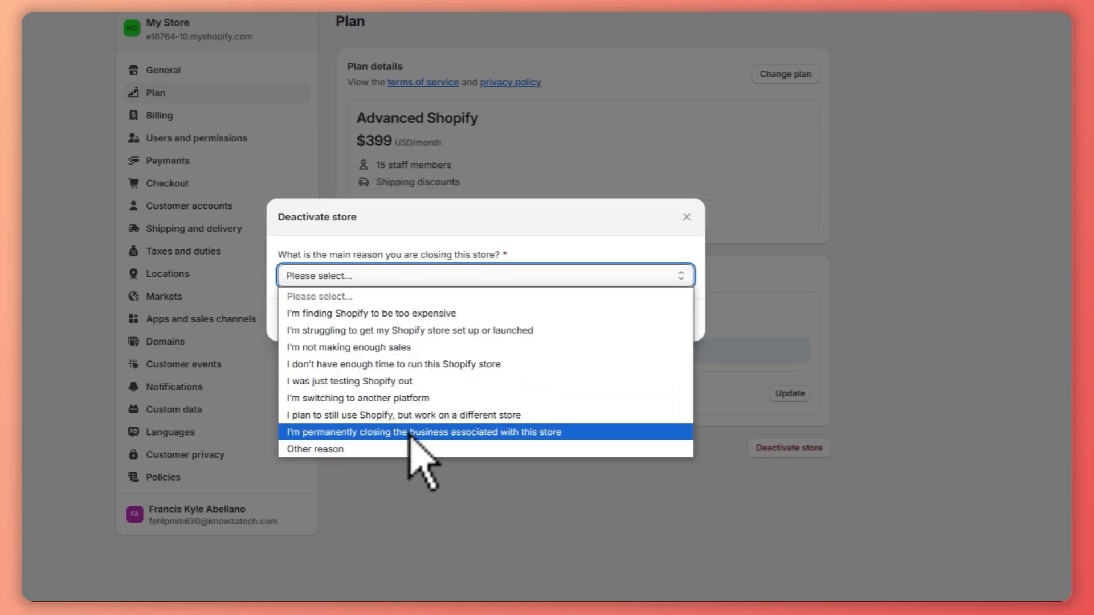
{"action": "left_click", "coordinate": [315, 449]}
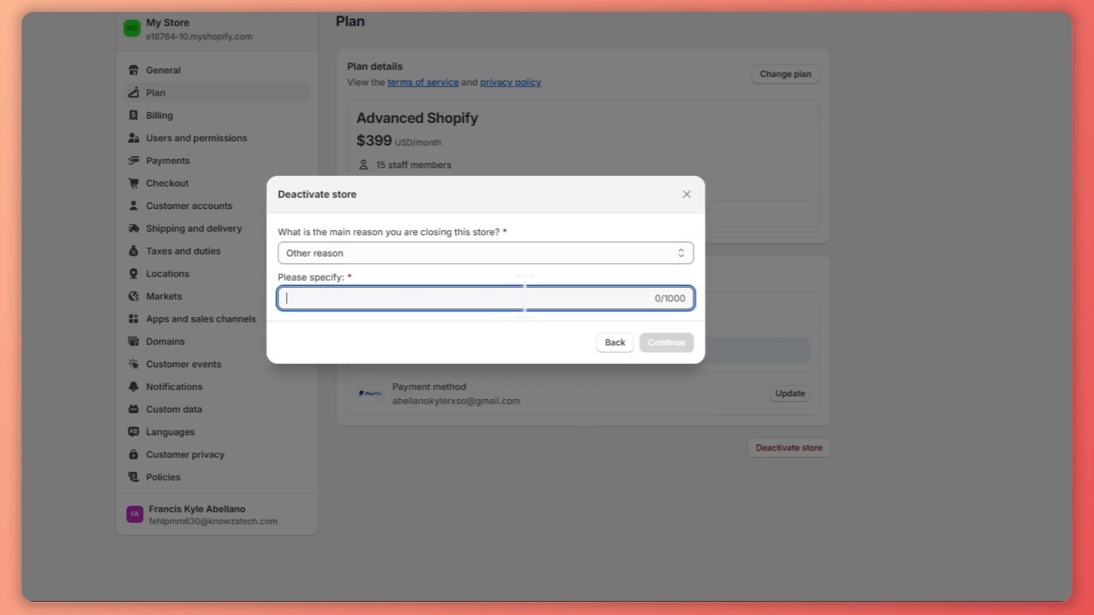
{"action": "type", "text": "i5yit"}
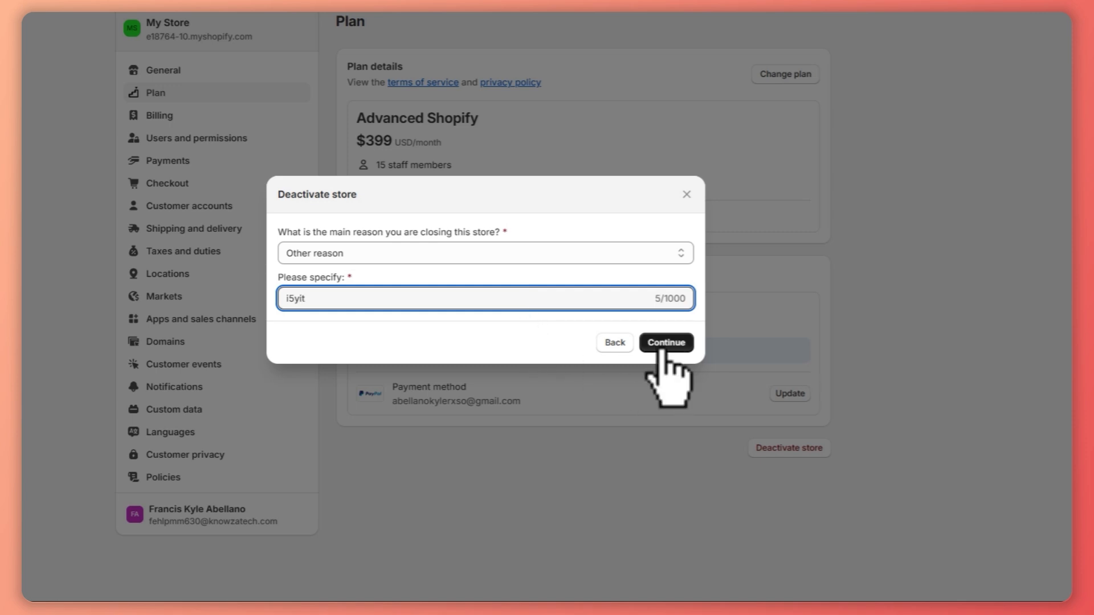
Continue to the password confirmation step with 'Store my payment details' left unticked.
{"action": "left_click", "coordinate": [663, 343]}
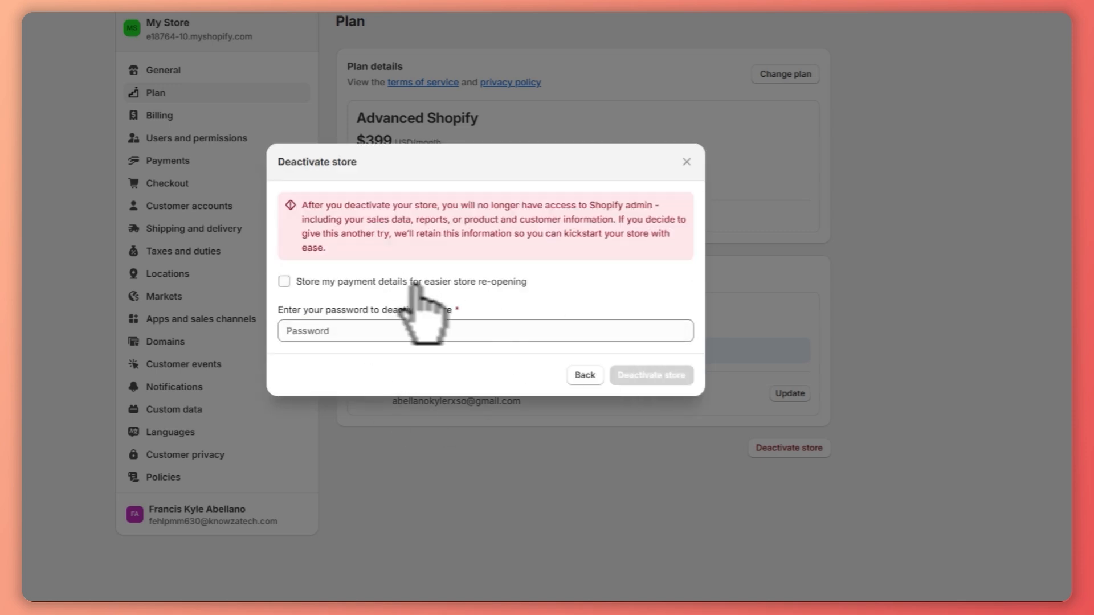
{"action": "left_click", "coordinate": [484, 331]}
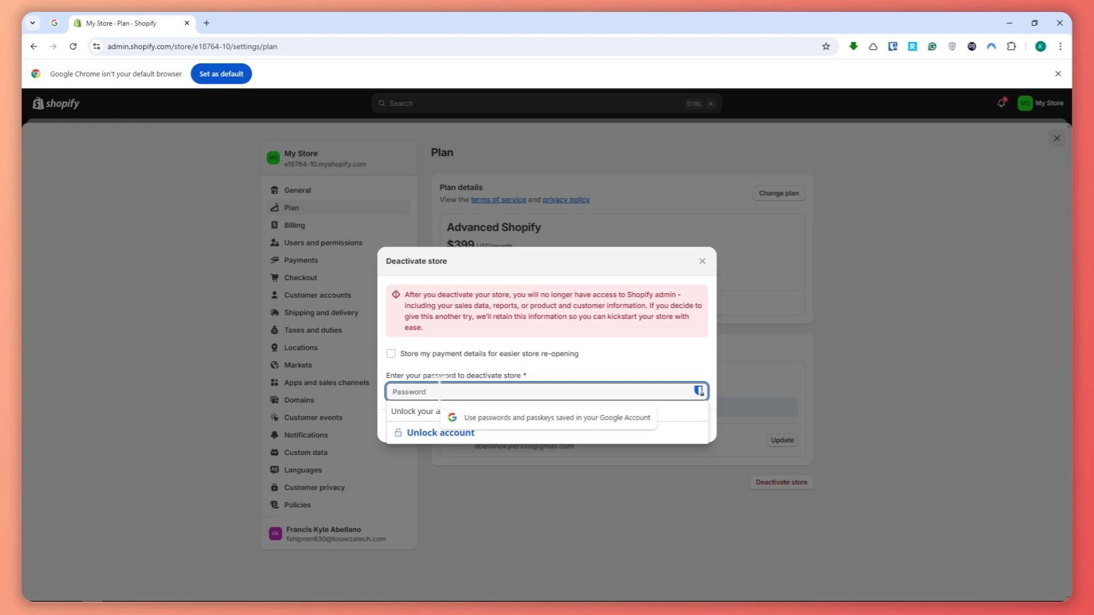
{"action": "left_click", "coordinate": [391, 354]}
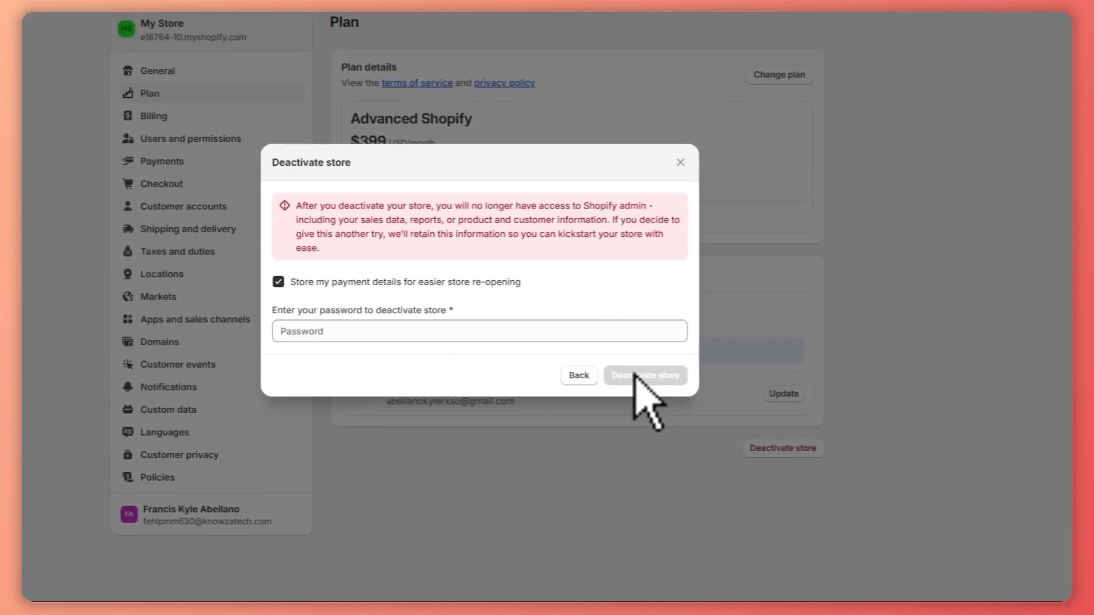
{"action": "mouse_move", "coordinate": [481, 307]}
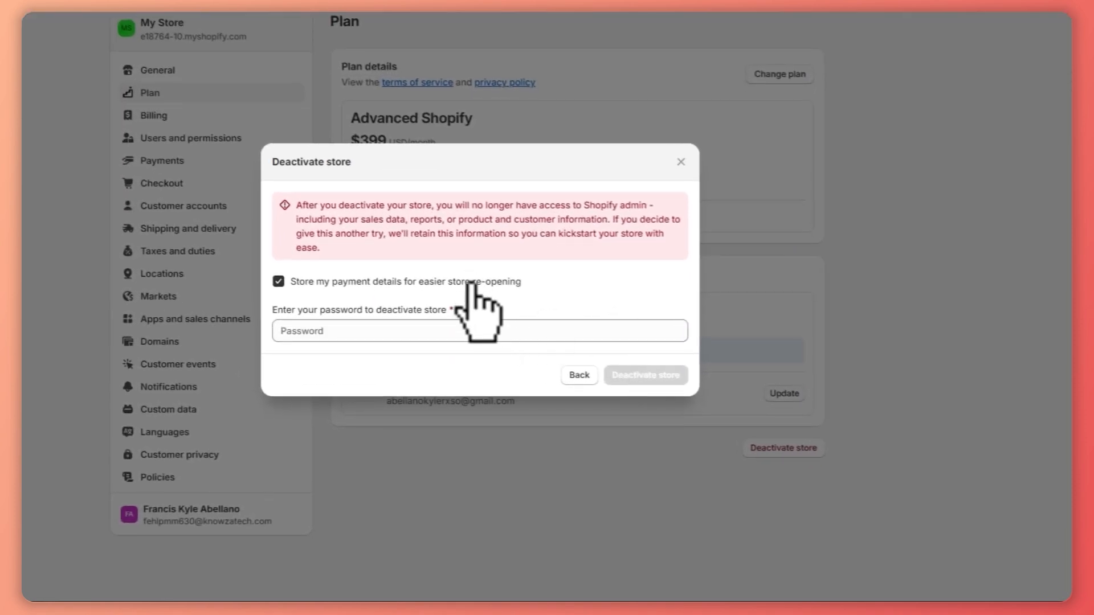
{"action": "left_click", "coordinate": [277, 281]}
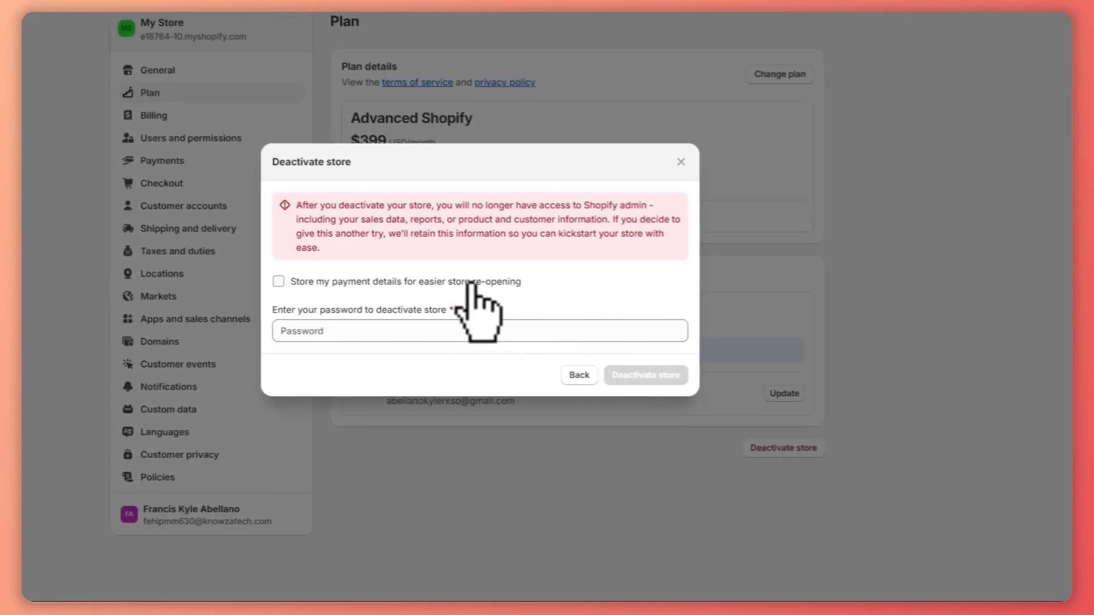